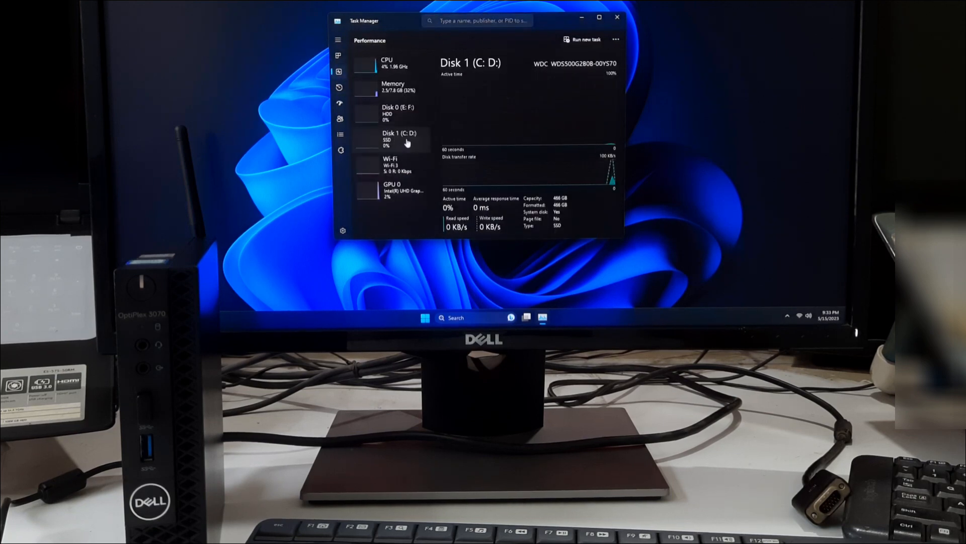
Select Disk 1 (C: D:) to show the 466 GB SSD system disk's performance
click(398, 114)
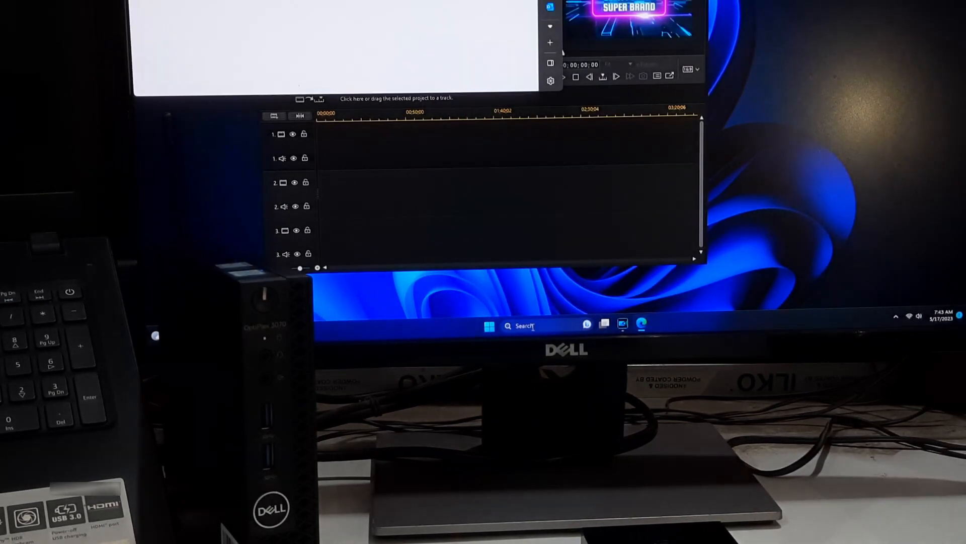
Launch PowerPoint from Search, then search 'wo' and launch Word
click(524, 325)
text(powe)
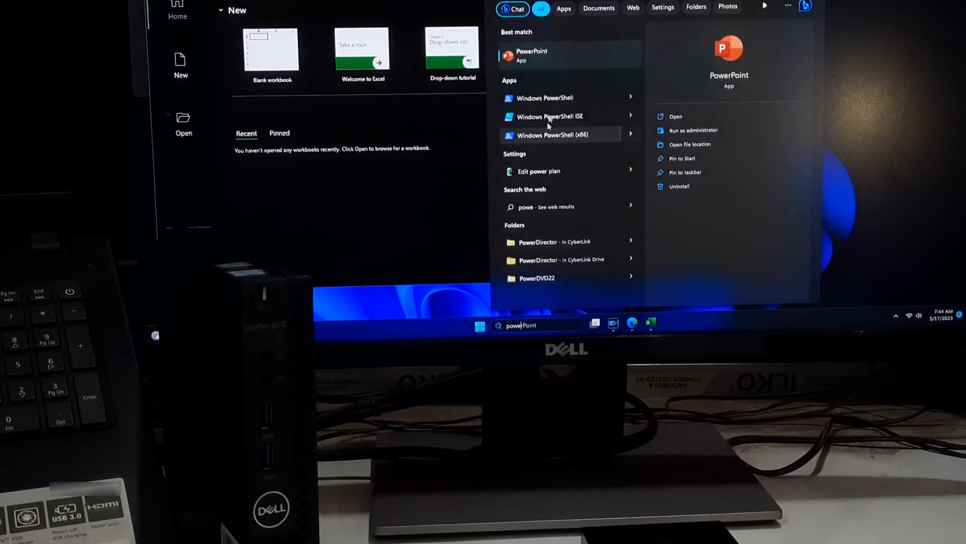
click(531, 55)
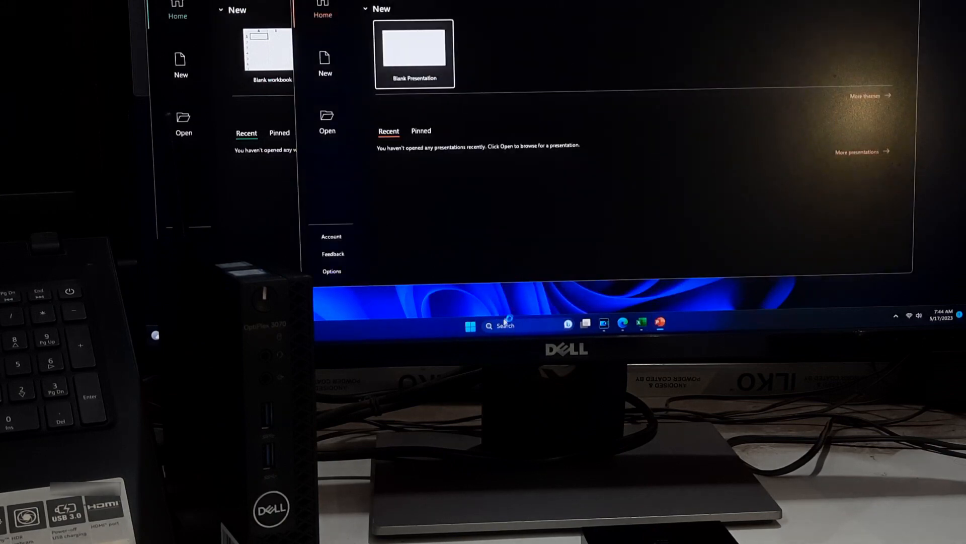
text(wo)
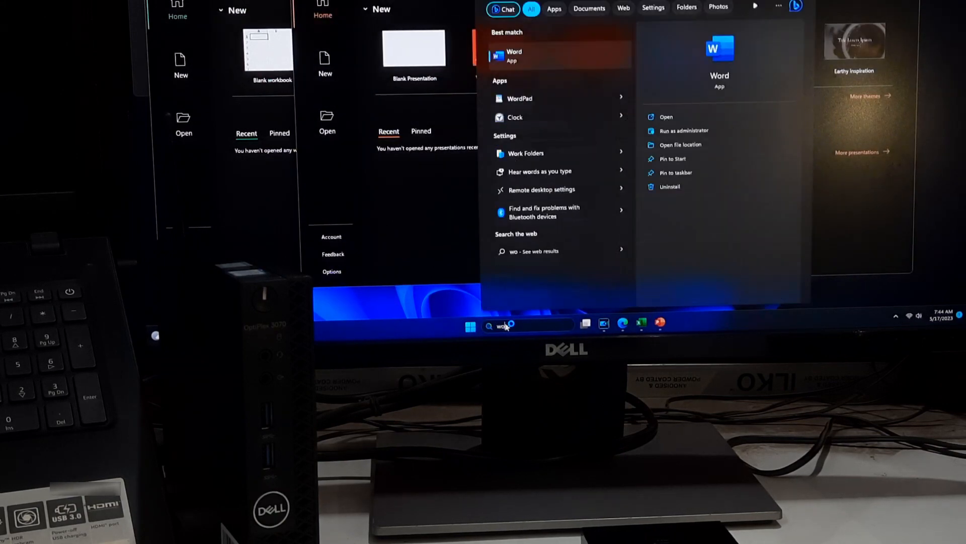
click(513, 55)
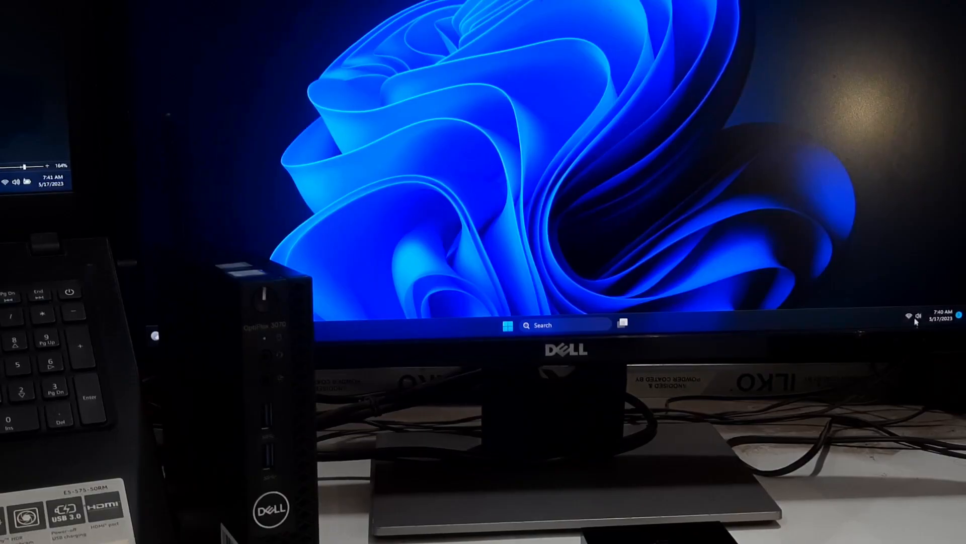
Show System > About Windows specifications and highlight version 22H2 of Windows 11 Pro
click(912, 316)
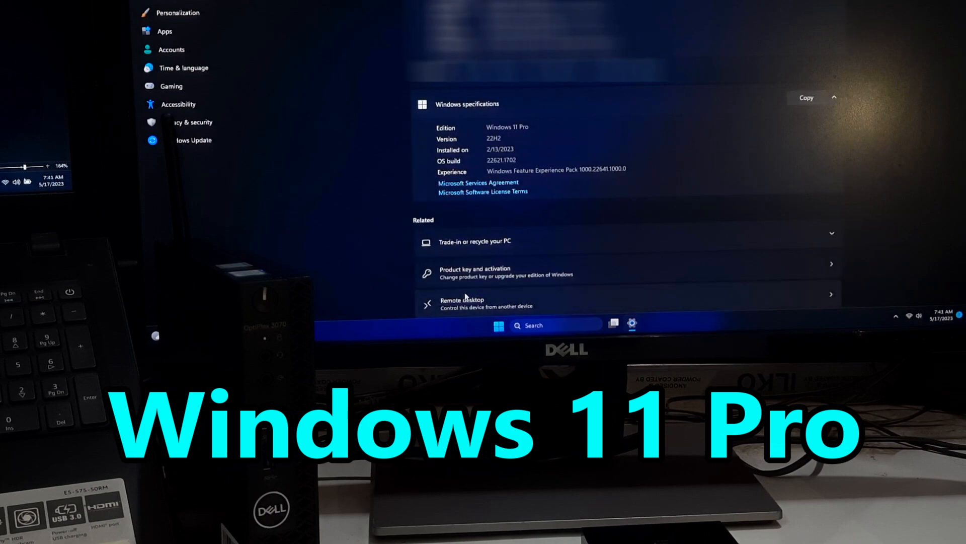
scroll(down, 3)
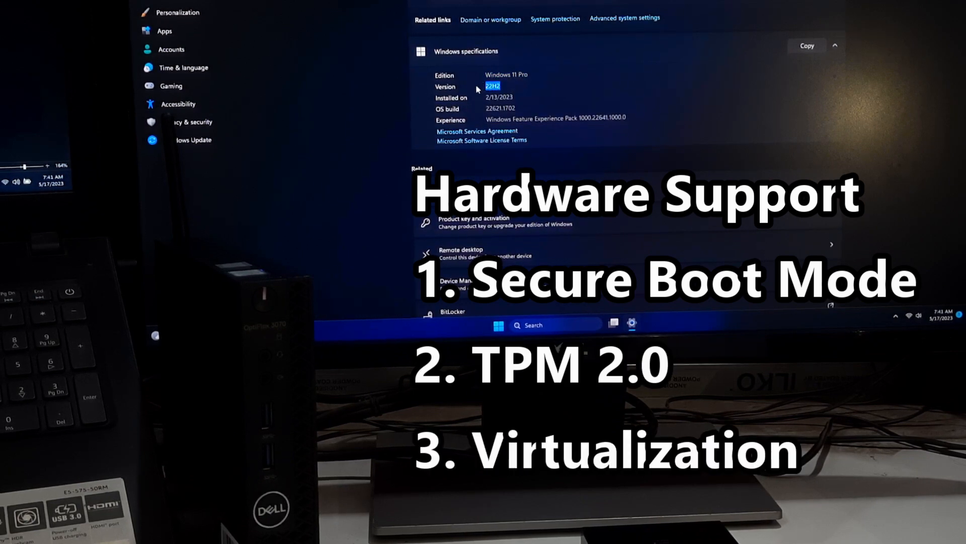
click(500, 326)
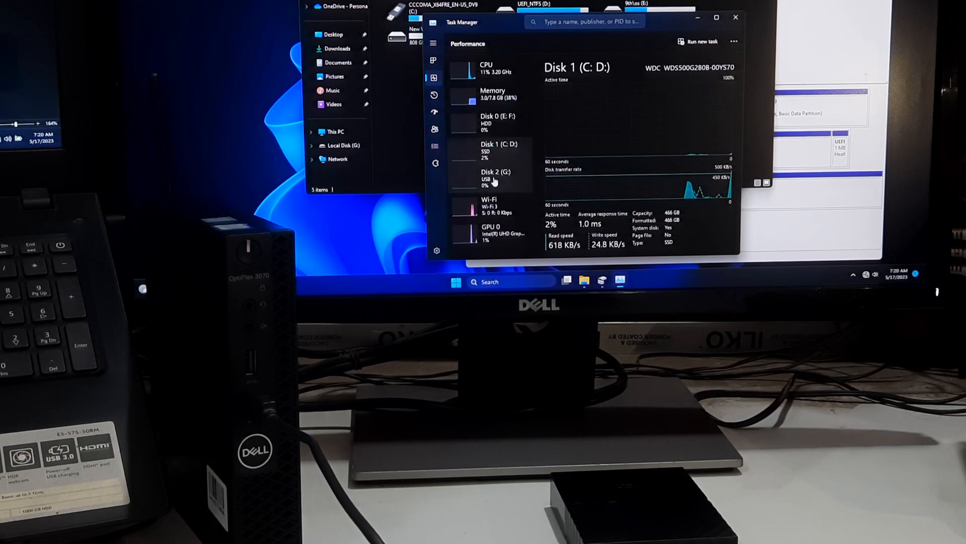
Select Disk 2 (G:) to show the 1.8 TB WD My Passport USB drive's performance
click(496, 177)
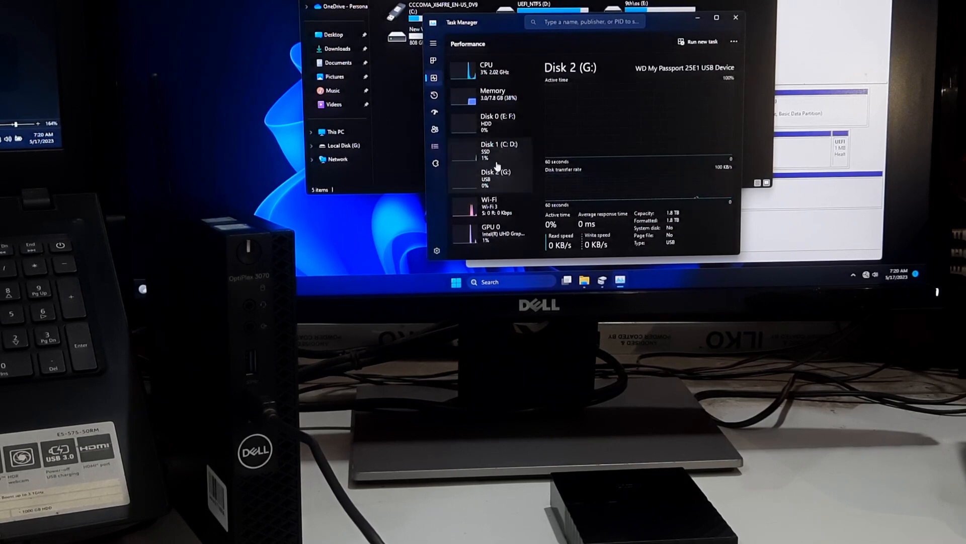
click(493, 148)
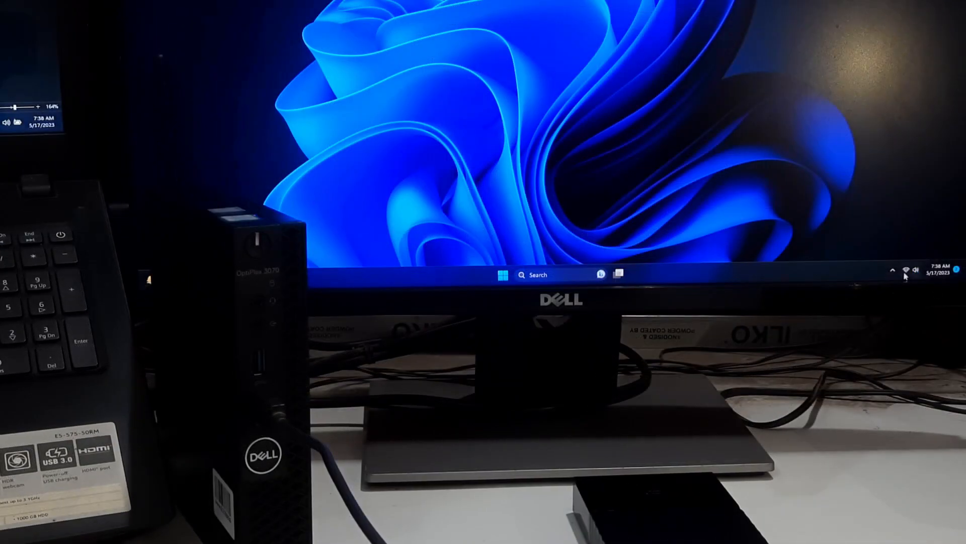
In Quick Settings, turn on Mobile hotspot, toggle Airplane mode on and off, then switch Bluetooth off
click(906, 271)
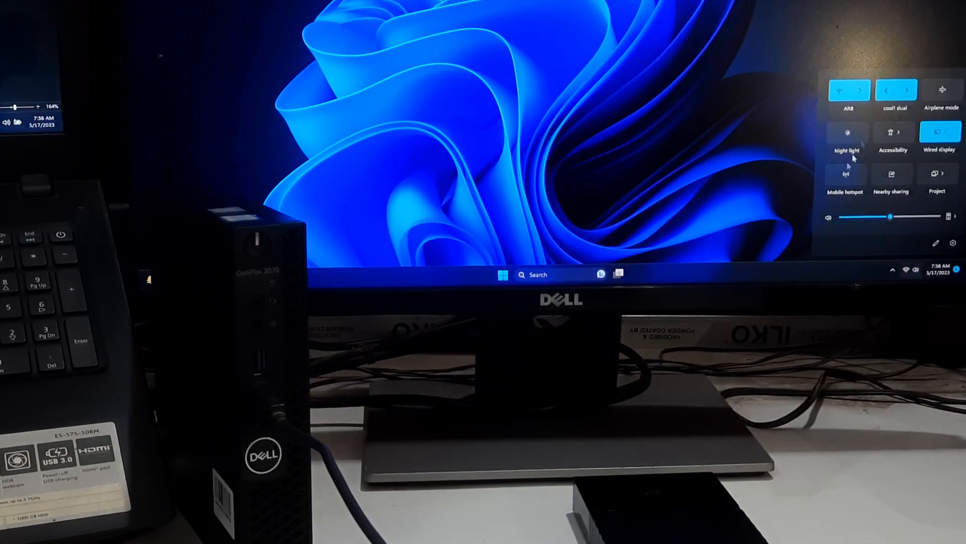
click(846, 180)
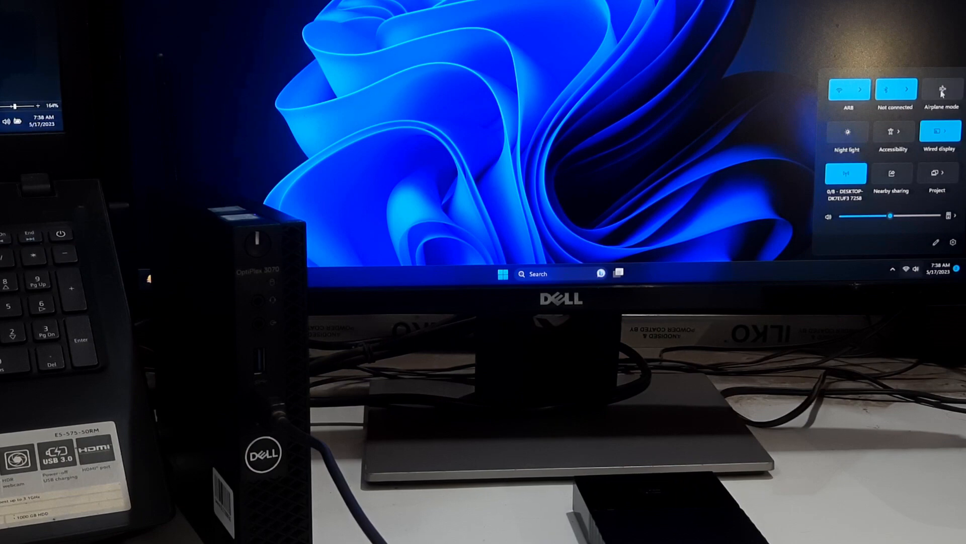
click(937, 89)
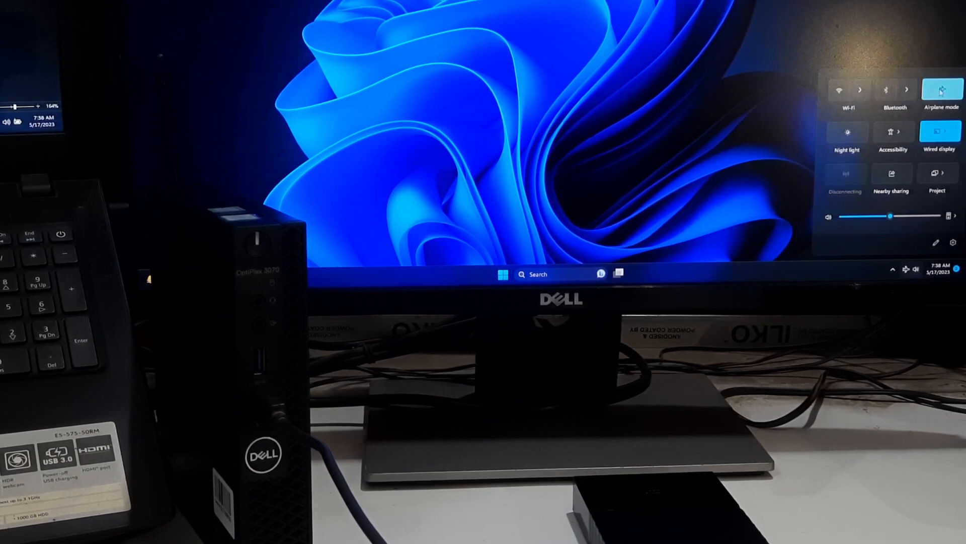
click(940, 89)
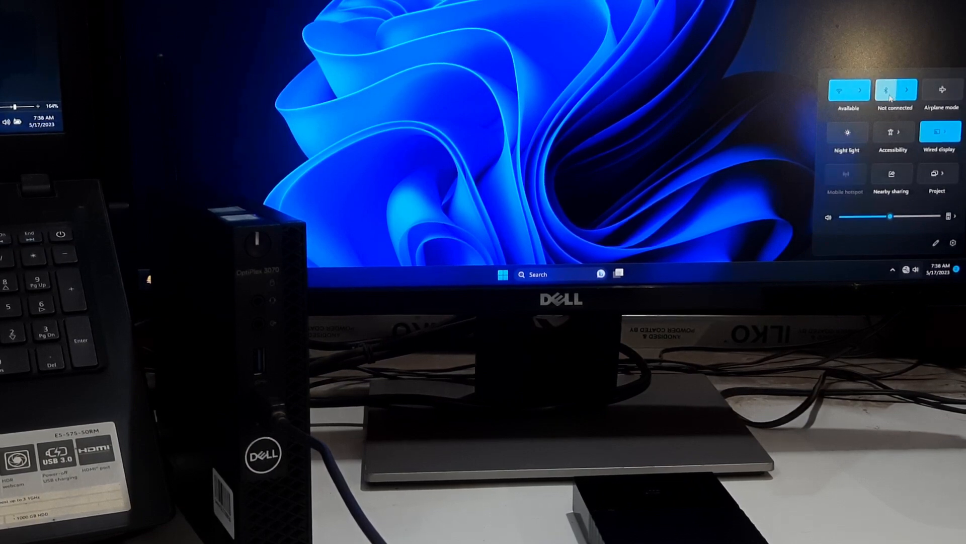
click(847, 90)
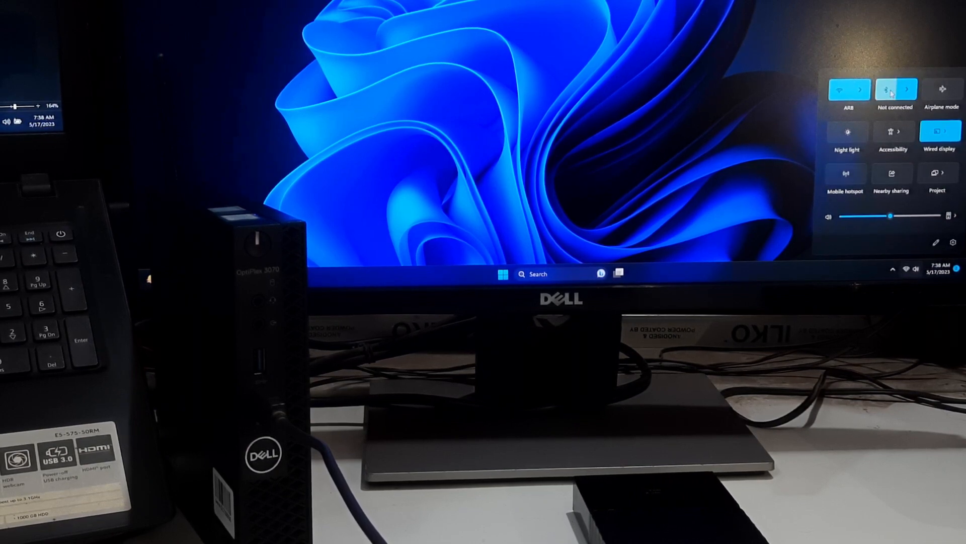
click(896, 89)
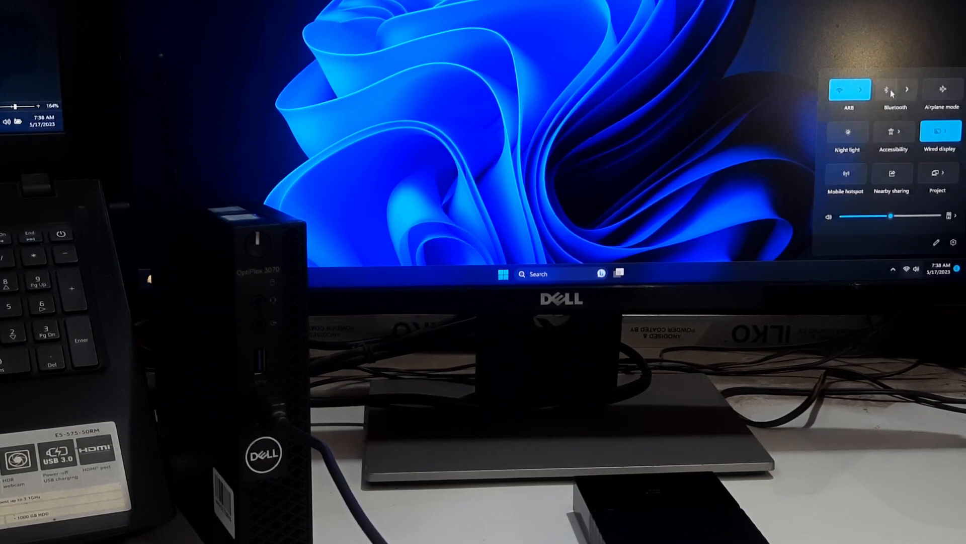